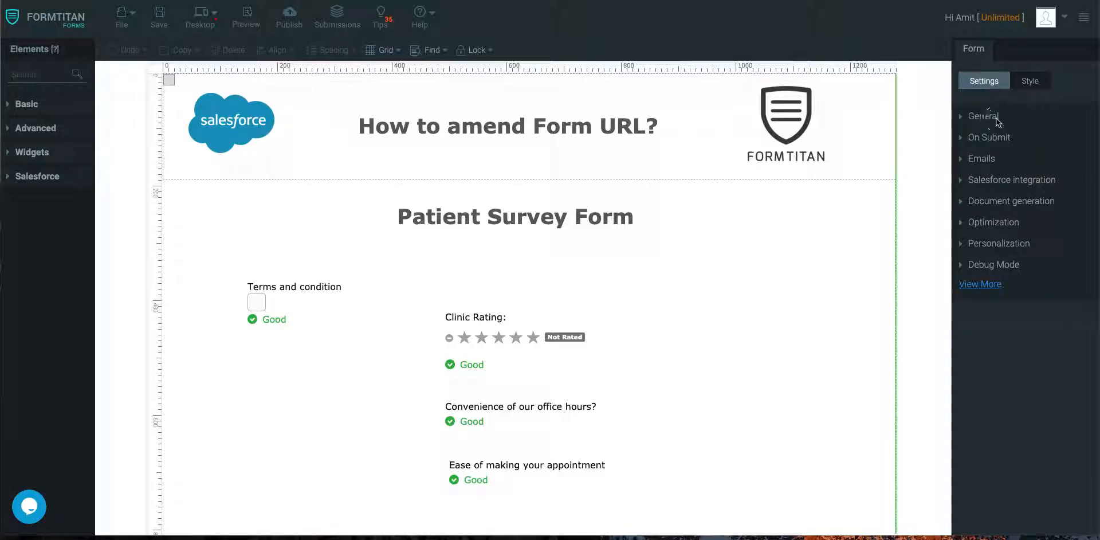
Step: Expand the General settings to reveal the Form URL field, then save the form
click(983, 117)
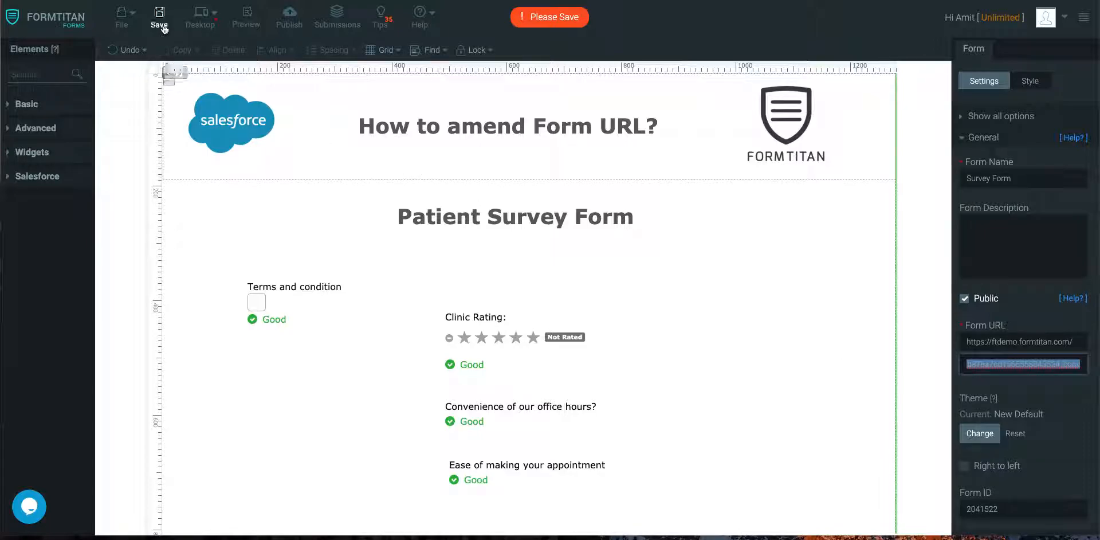
click(289, 17)
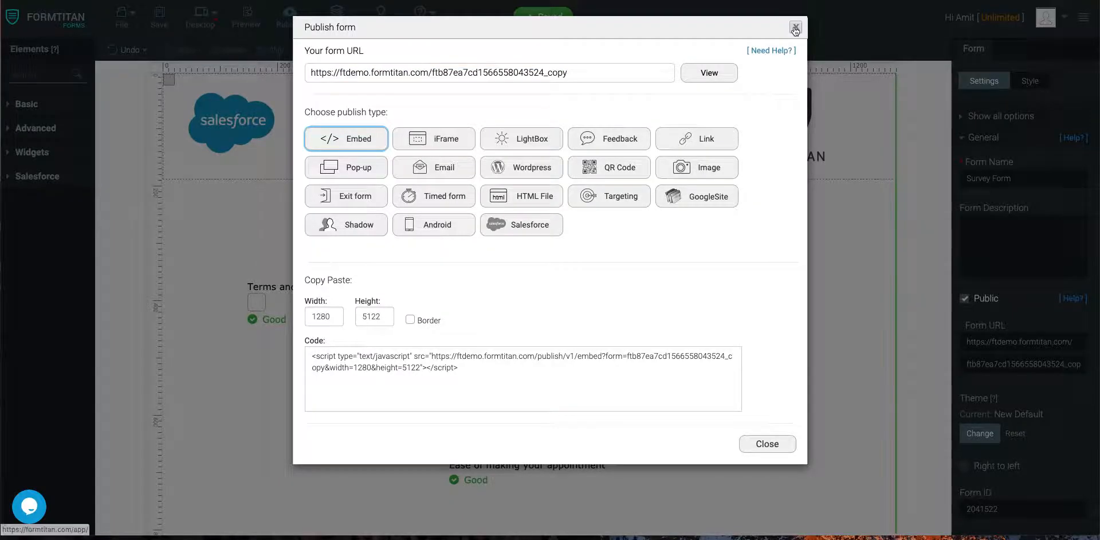
click(794, 28)
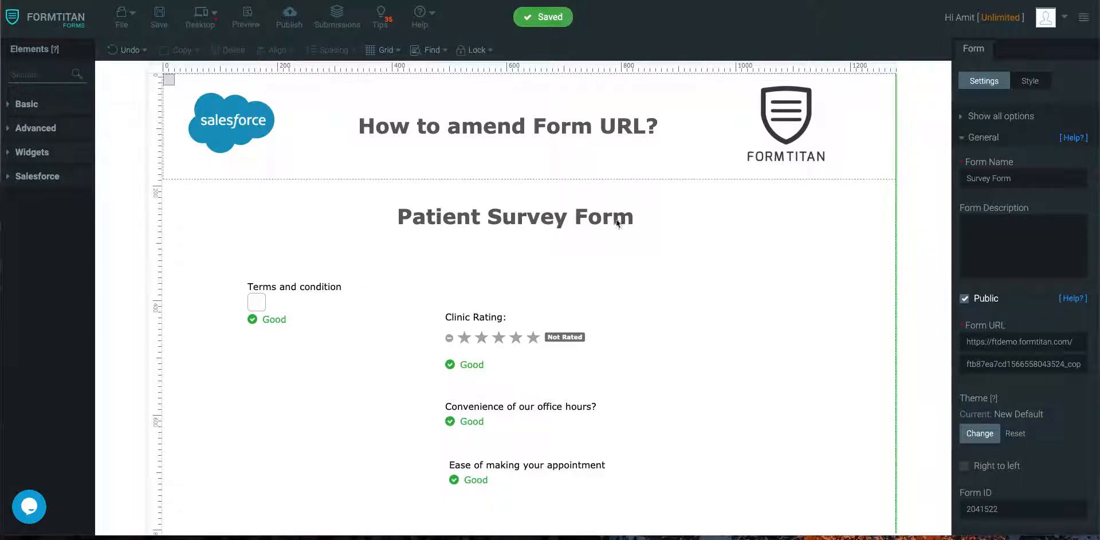
Step: Replace the Form URL slug with patientsurveyform in the General settings
click(1021, 363)
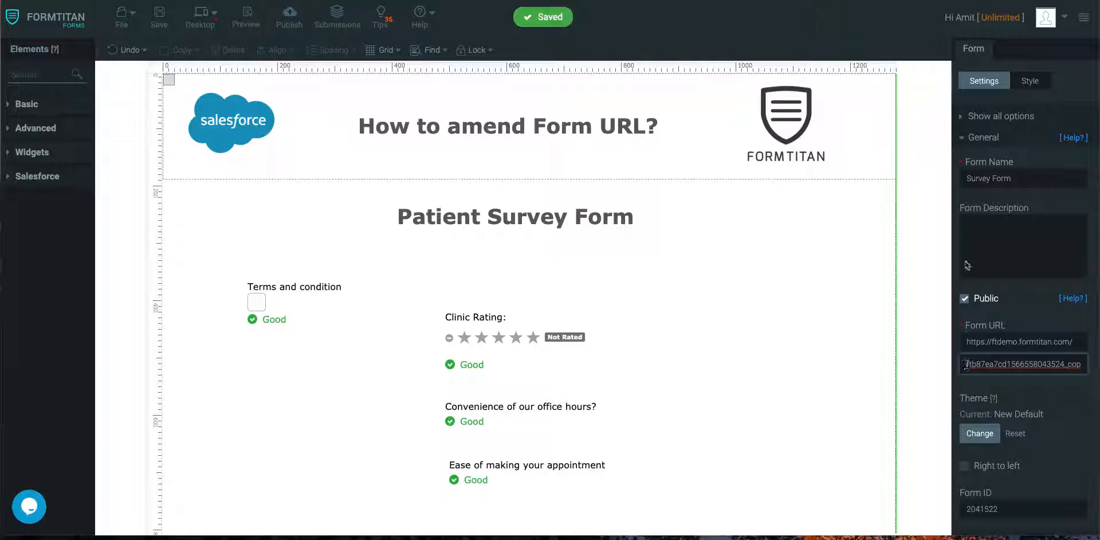
click(1001, 116)
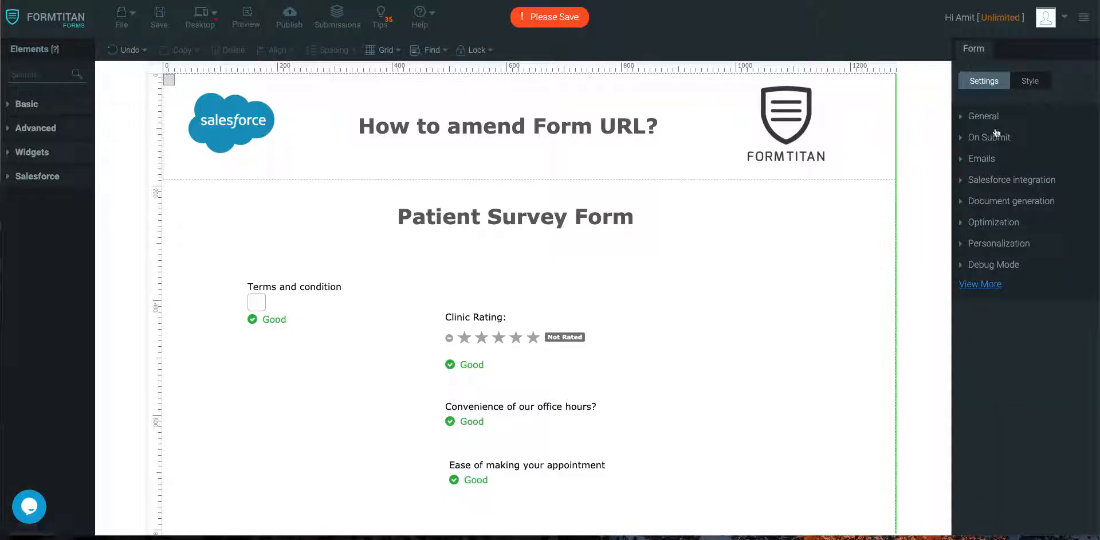
click(983, 115)
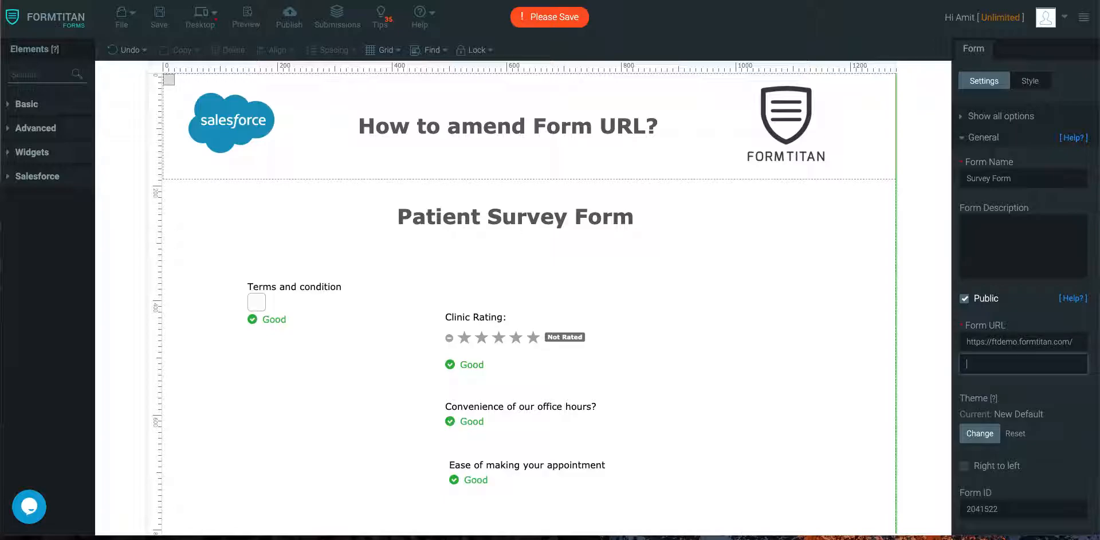
text(patientl)
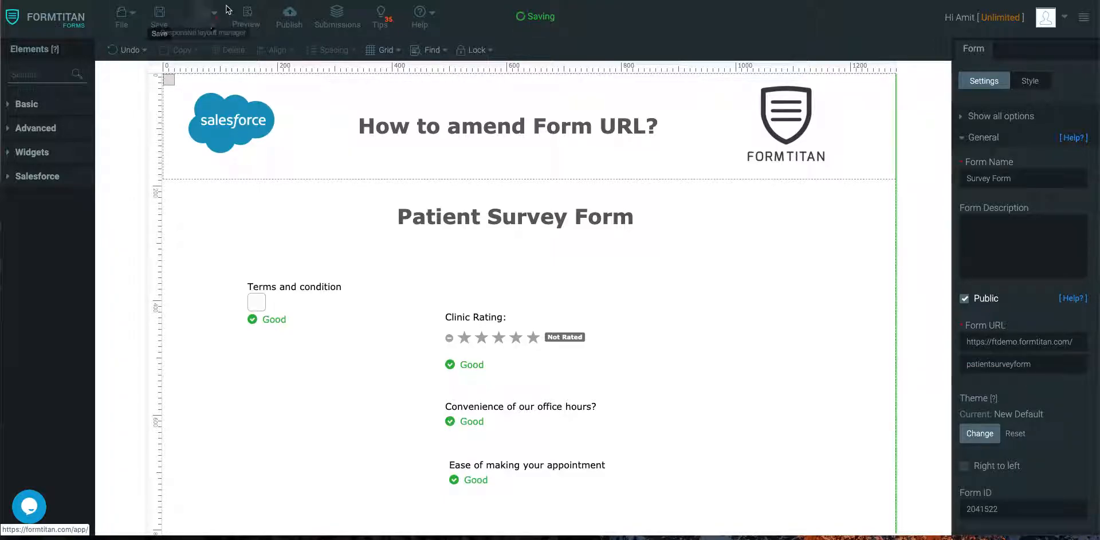
Step: Save the form and show the new public URL ending in patientsurveyform
click(289, 18)
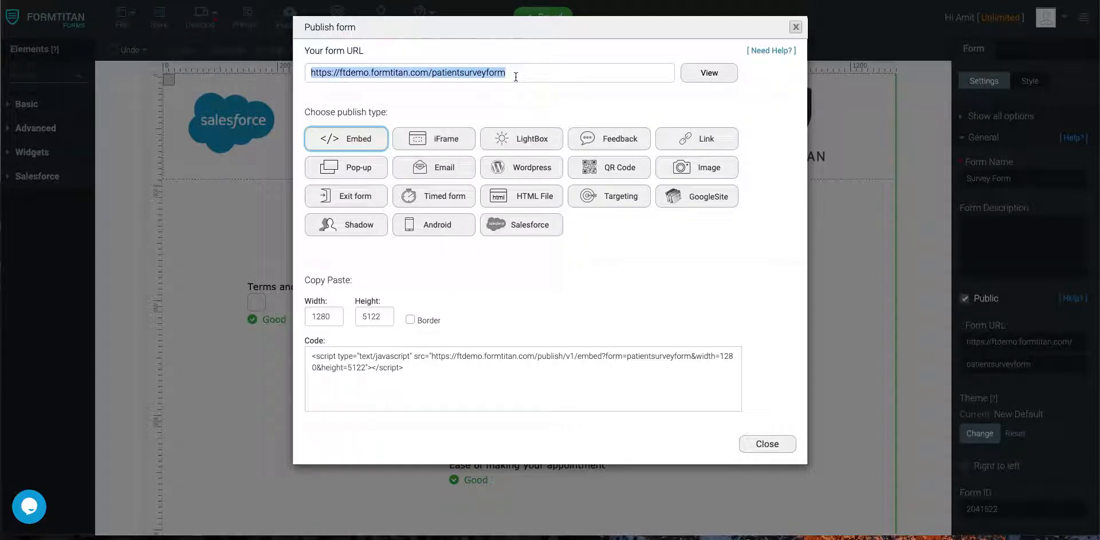
click(433, 72)
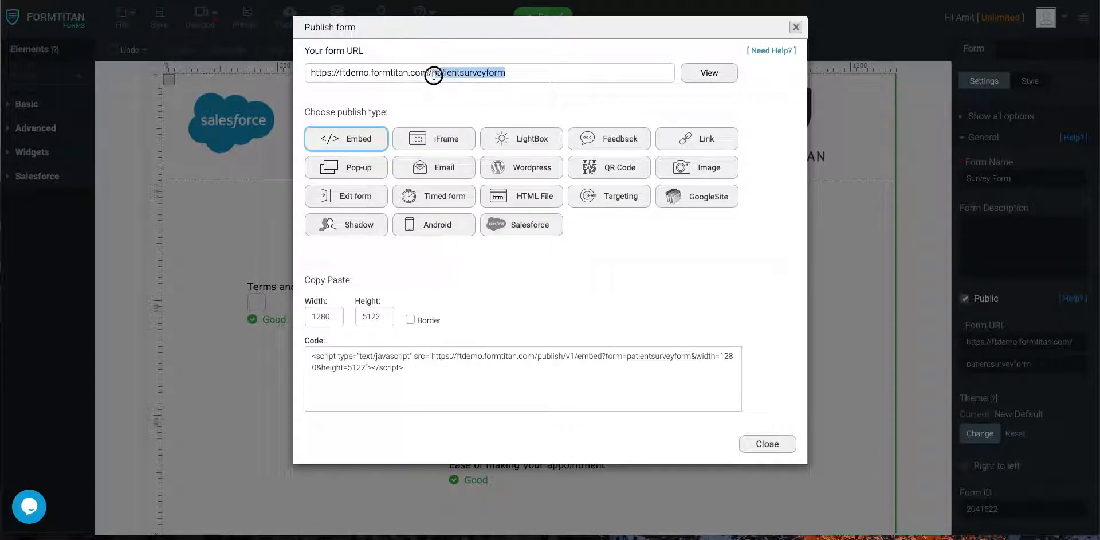